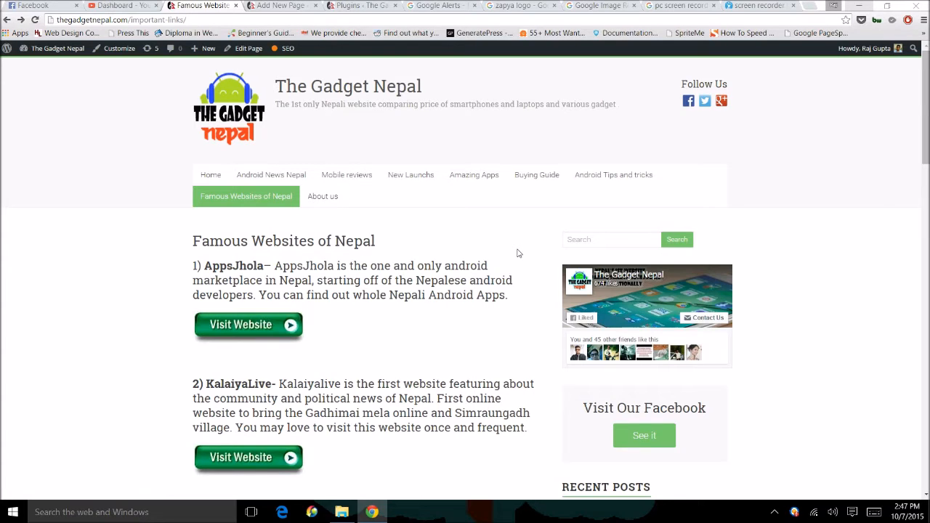
{"action": "mouse_move", "coordinate": [529, 189]}
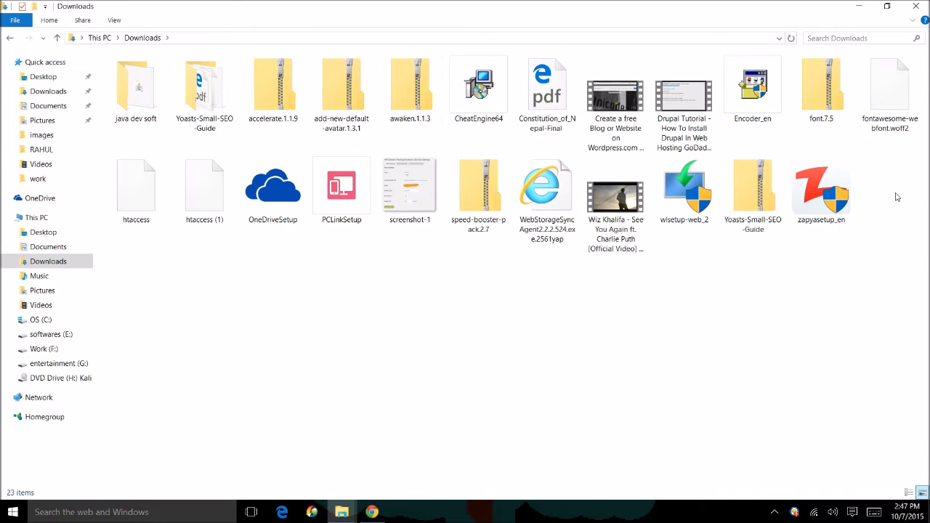
{"action": "mouse_move", "coordinate": [821, 197]}
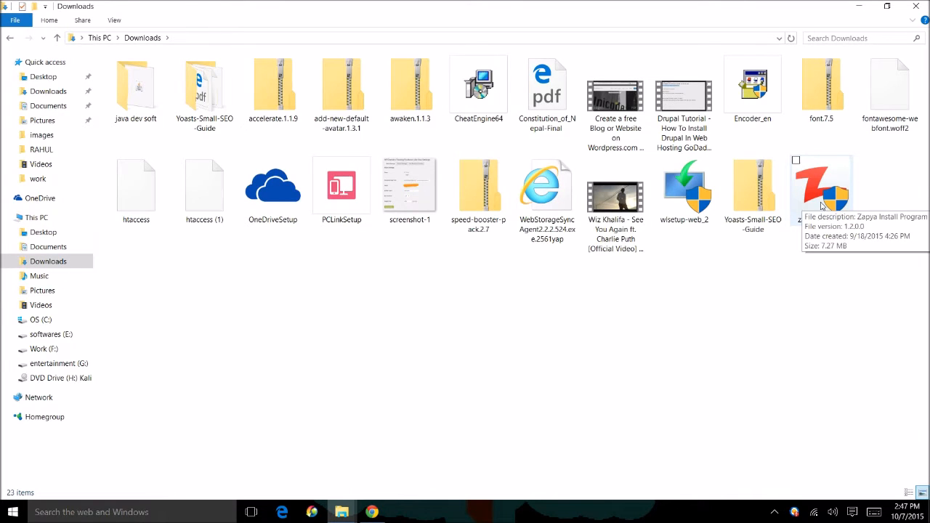
Select the zapyasetup_en installer (7.27 MB) in the Downloads folder
{"action": "left_click", "coordinate": [820, 189]}
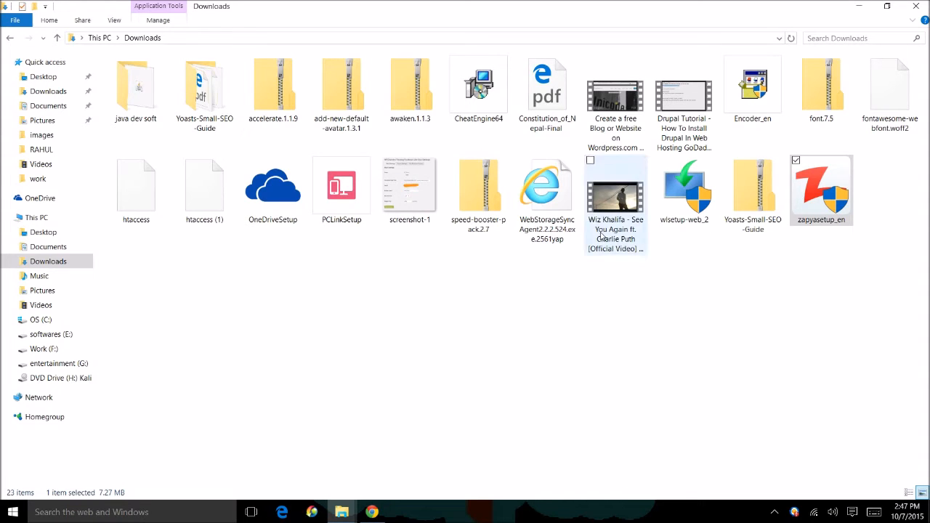
Launch zapyasetup_en, decline the first exit prompt, then request to close the installer again
{"action": "double_click", "coordinate": [820, 188]}
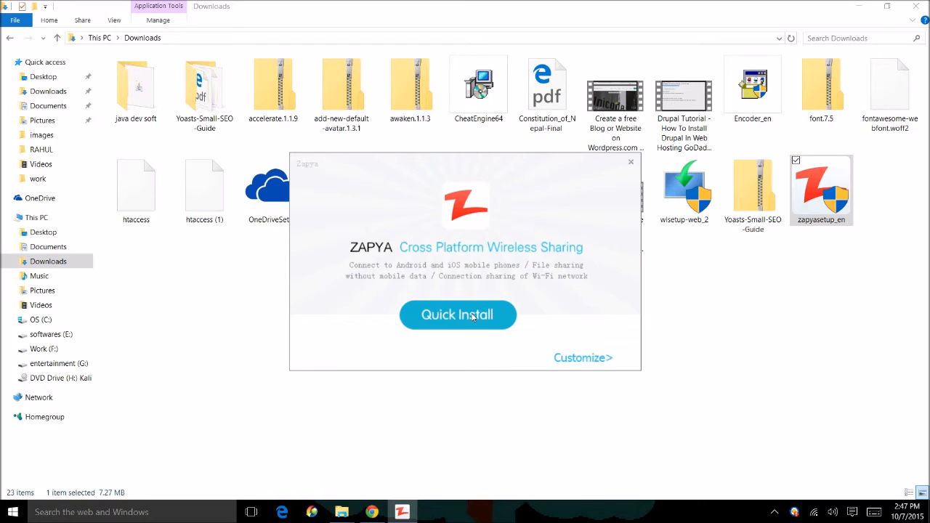
{"action": "mouse_move", "coordinate": [619, 178]}
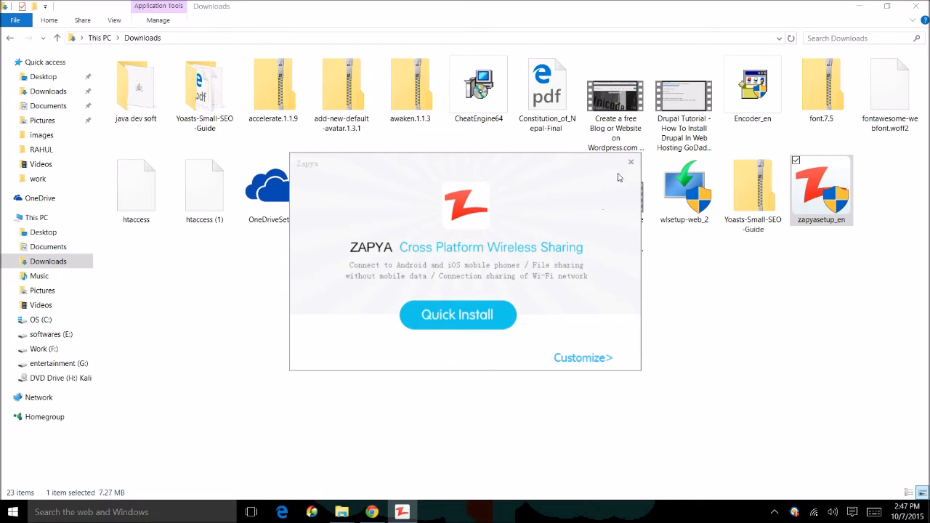
{"action": "mouse_move", "coordinate": [631, 161]}
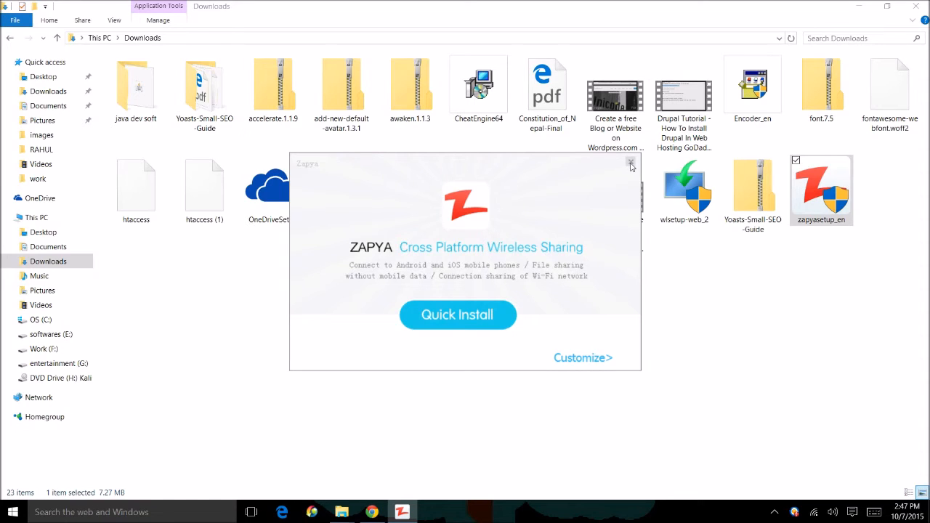
{"action": "left_click", "coordinate": [630, 163]}
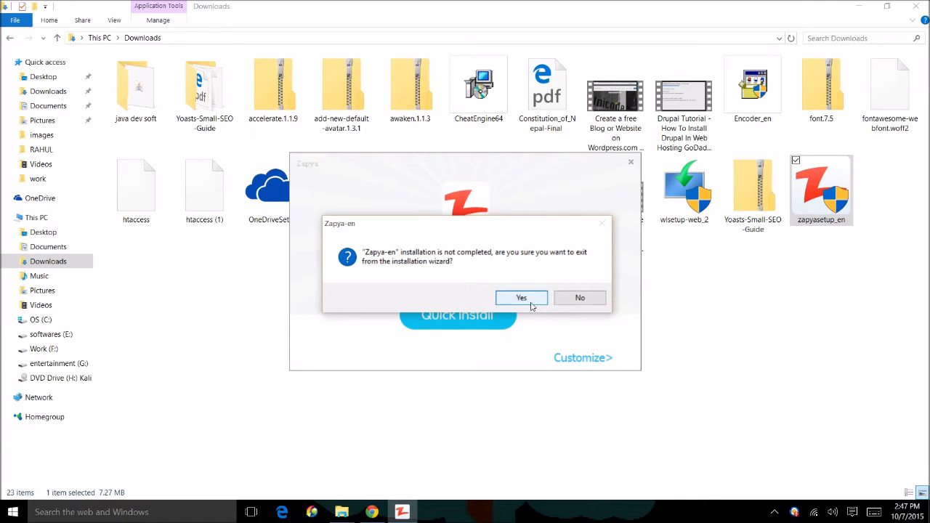
{"action": "mouse_move", "coordinate": [579, 298]}
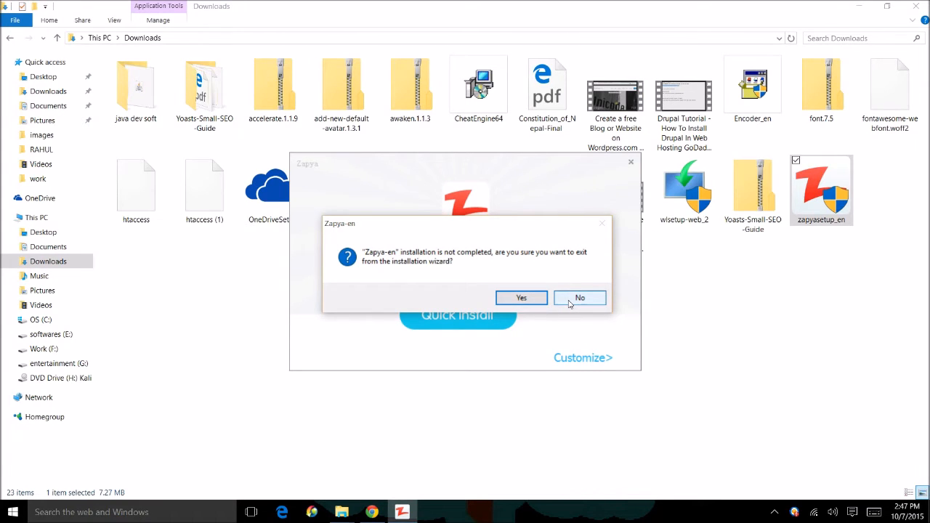
{"action": "left_click", "coordinate": [580, 296]}
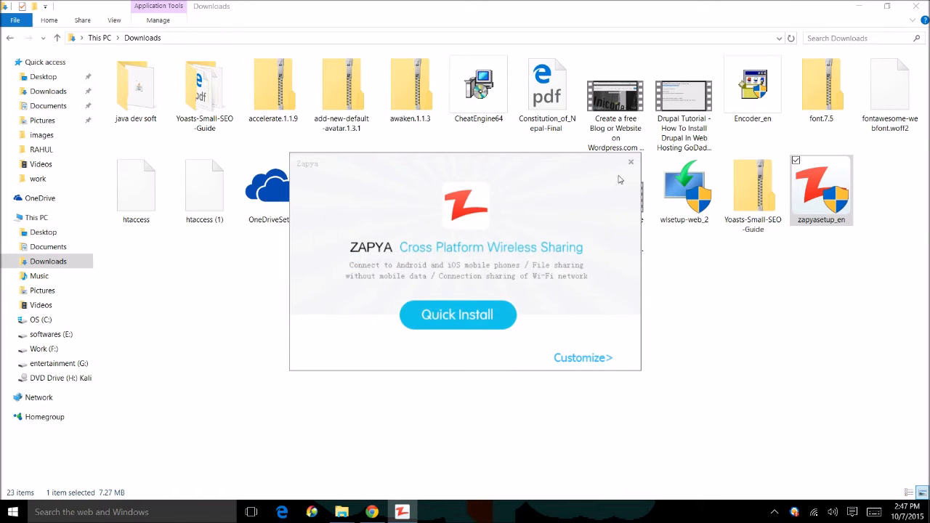
{"action": "left_click", "coordinate": [631, 163]}
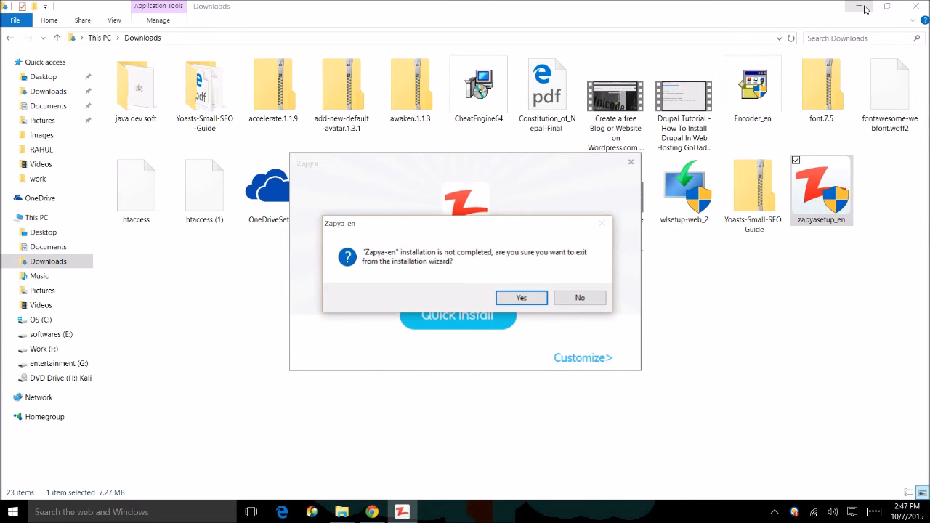
Confirm abandoning the unfinished installation and select the Zapya desktop shortcut
{"action": "left_click", "coordinate": [520, 296]}
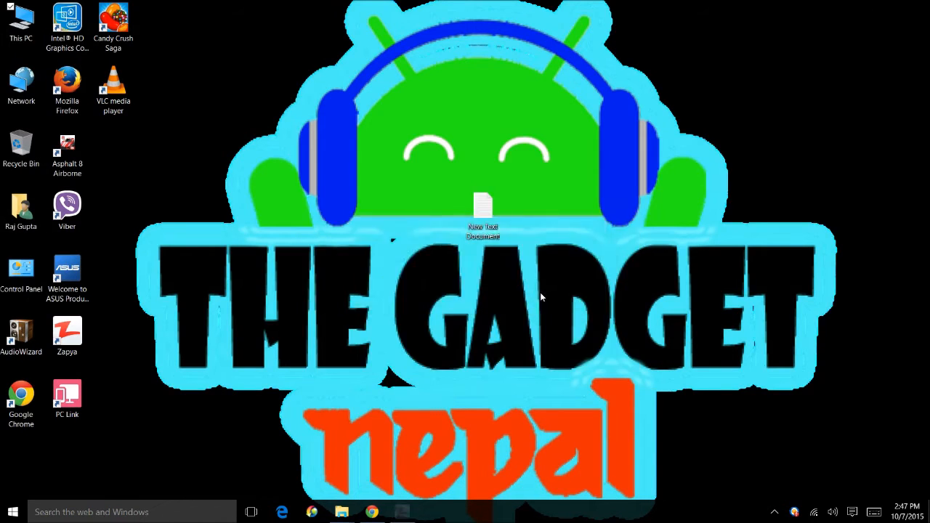
{"action": "left_click", "coordinate": [67, 335]}
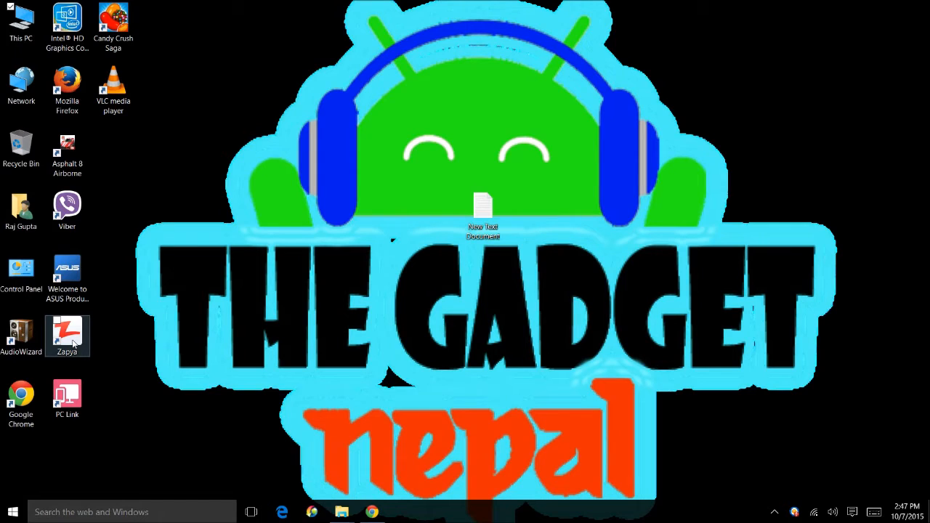
{"action": "left_click", "coordinate": [67, 336]}
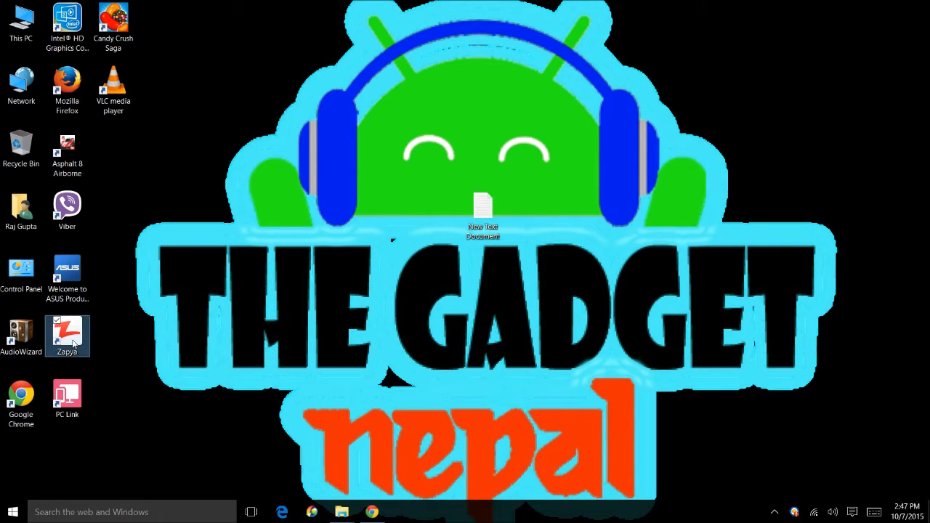
Start Zapya from its desktop shortcut so the Devices tab waits for a connection
{"action": "double_click", "coordinate": [67, 336]}
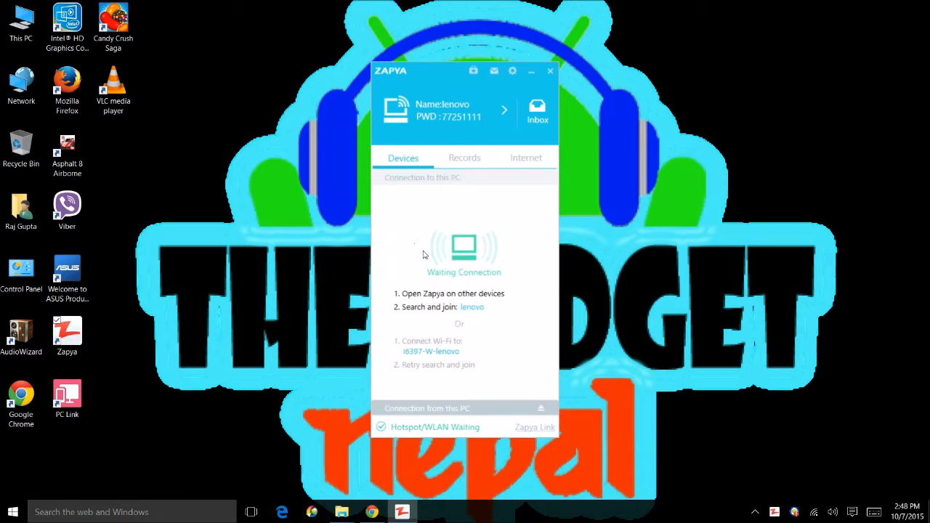
{"action": "mouse_move", "coordinate": [438, 253]}
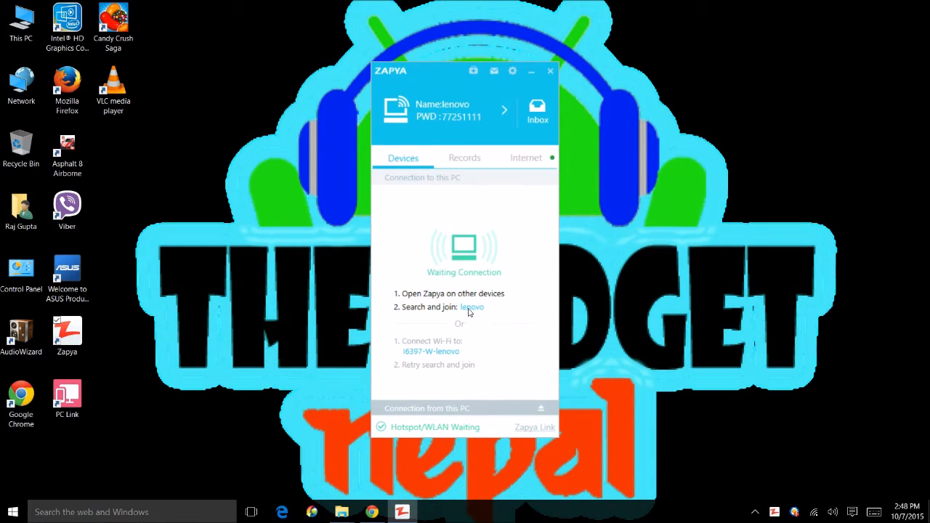
{"action": "mouse_move", "coordinate": [473, 312]}
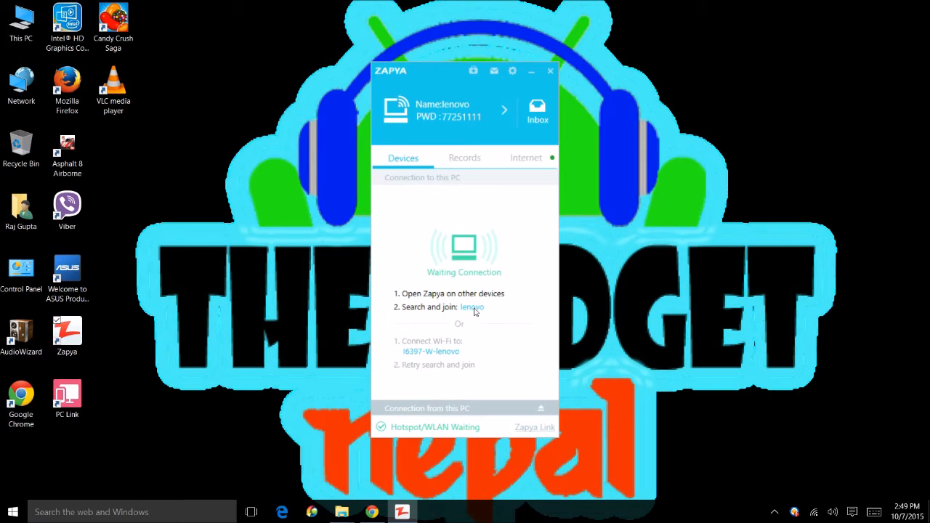
{"action": "mouse_move", "coordinate": [474, 303]}
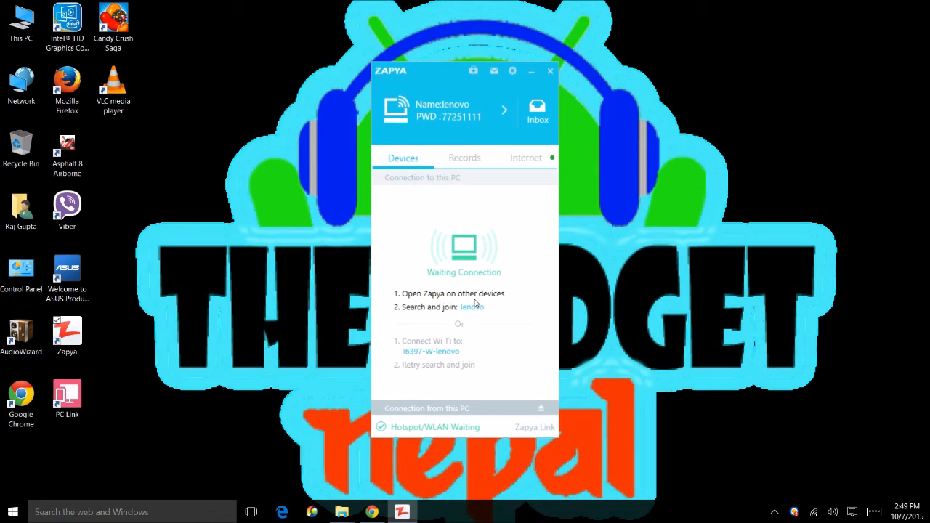
{"action": "mouse_move", "coordinate": [470, 255]}
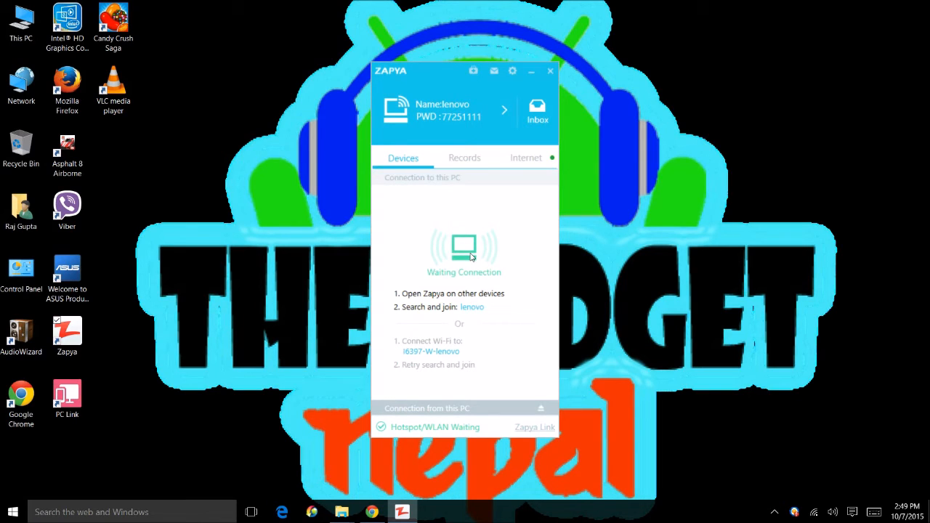
{"action": "mouse_move", "coordinate": [516, 269]}
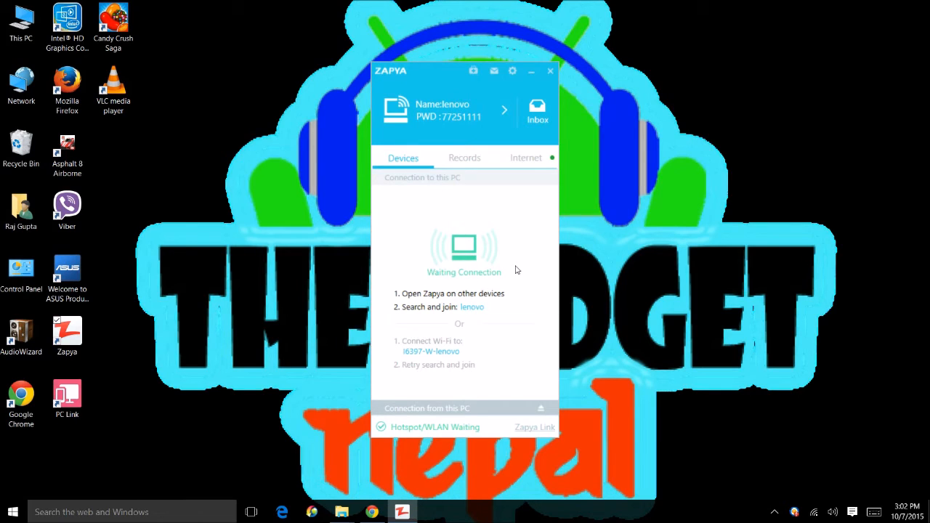
{"action": "mouse_move", "coordinate": [520, 267]}
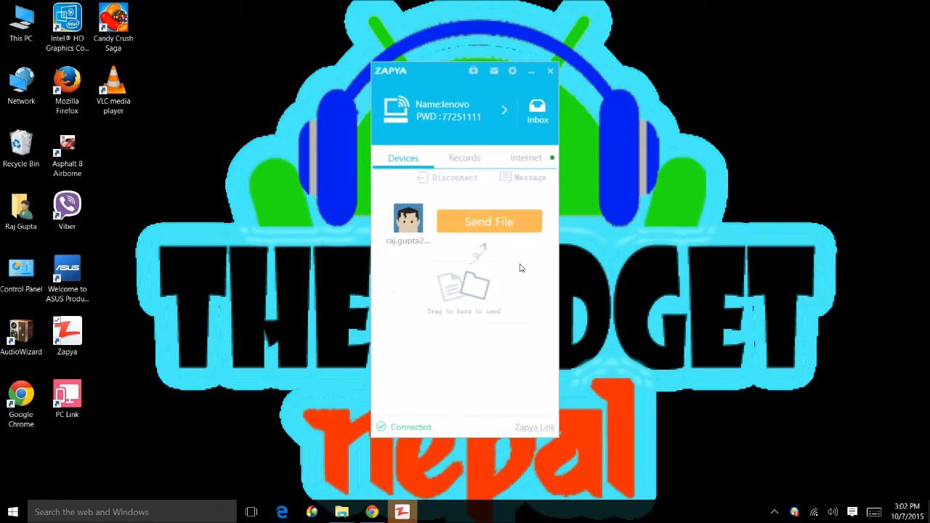
{"action": "mouse_move", "coordinate": [512, 273]}
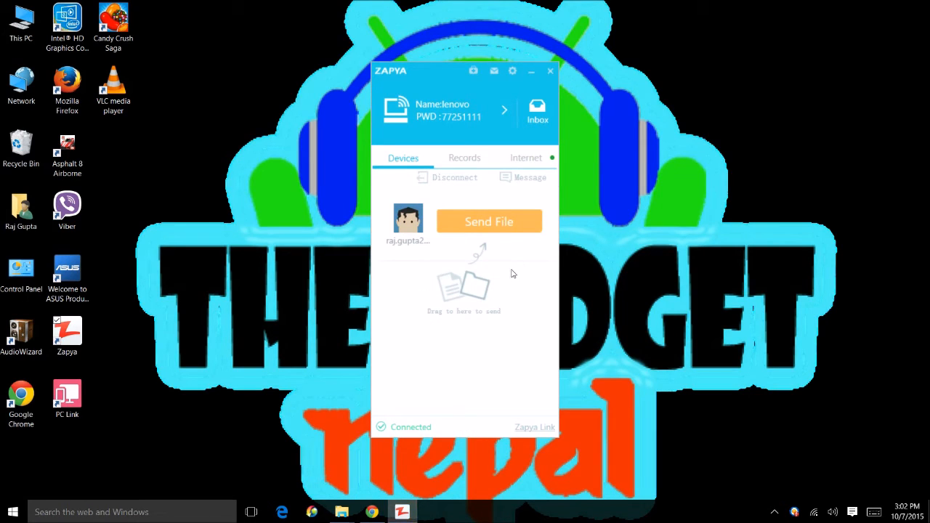
{"action": "mouse_move", "coordinate": [477, 227]}
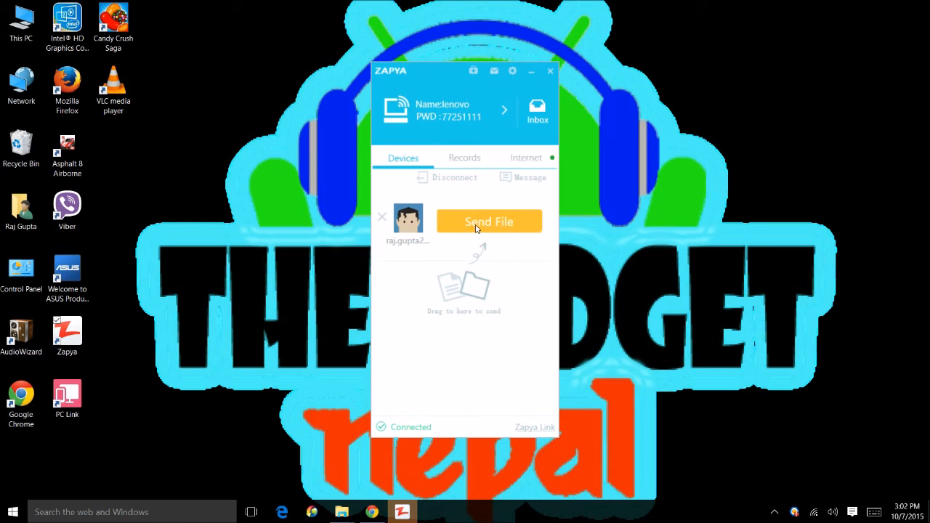
With the phone connected, start Send File and dismiss the file chooser without sending
{"action": "left_click", "coordinate": [489, 221]}
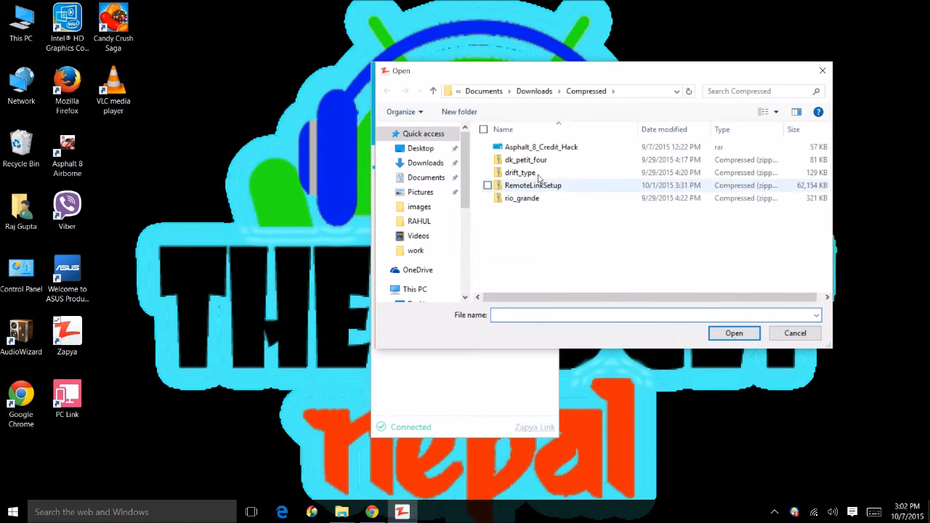
{"action": "mouse_move", "coordinate": [520, 197]}
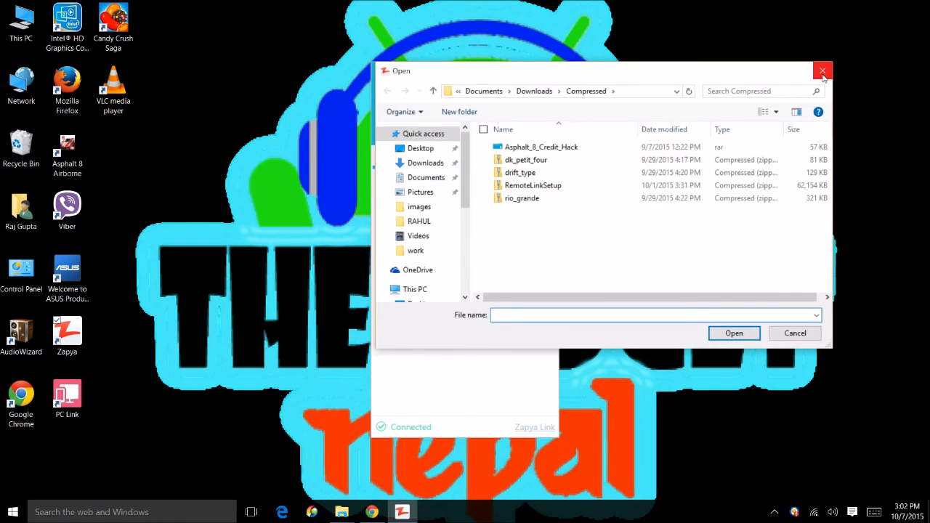
{"action": "left_click", "coordinate": [822, 70]}
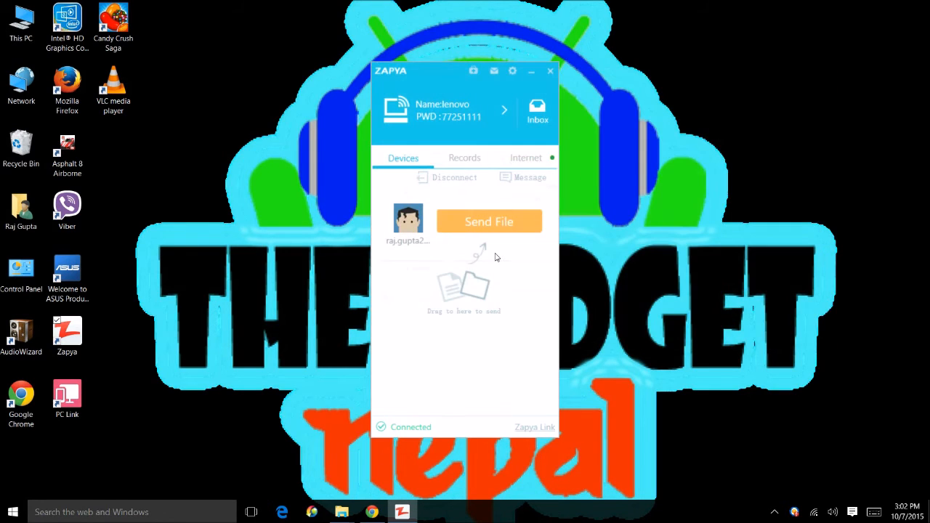
{"action": "mouse_move", "coordinate": [475, 267]}
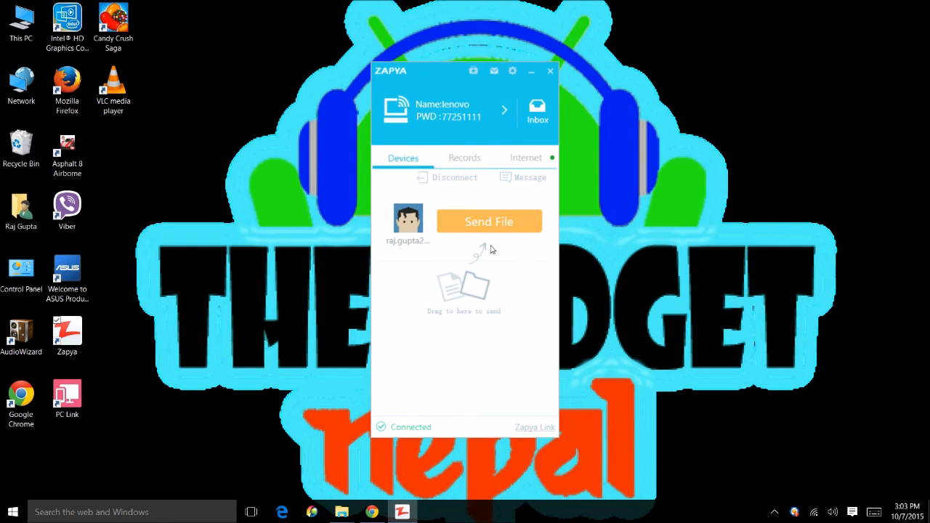
{"action": "mouse_move", "coordinate": [505, 140]}
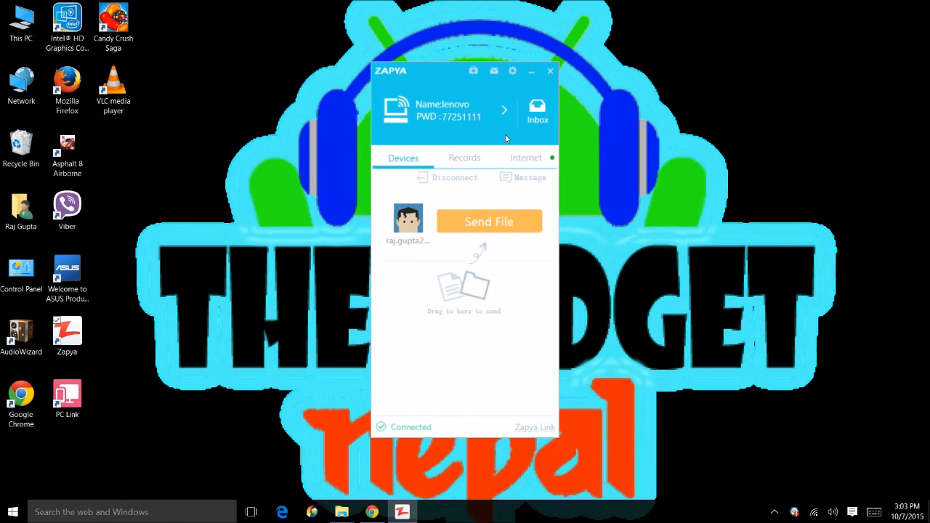
{"action": "mouse_move", "coordinate": [531, 73]}
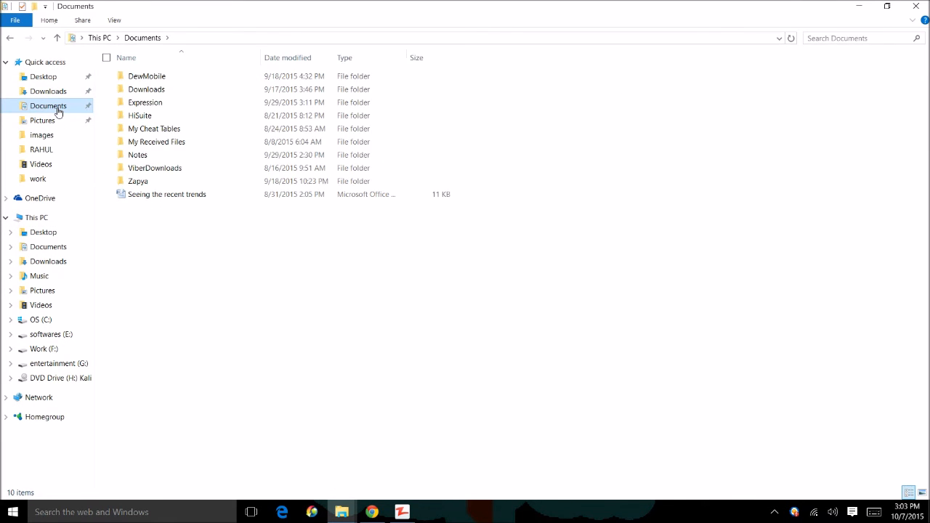
Navigate Documents > Zapya > Video to show the received videos, including the Taylor Swift clip
{"action": "left_click", "coordinate": [138, 180]}
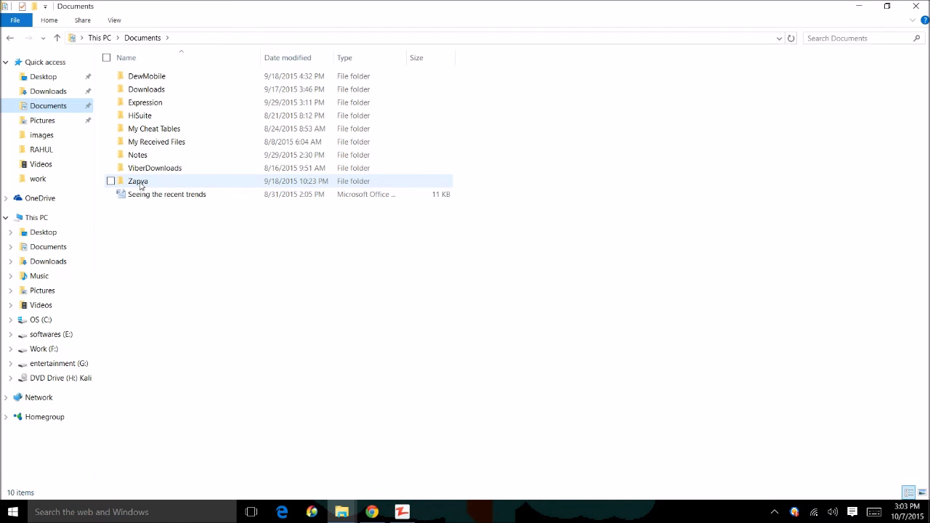
{"action": "double_click", "coordinate": [138, 180]}
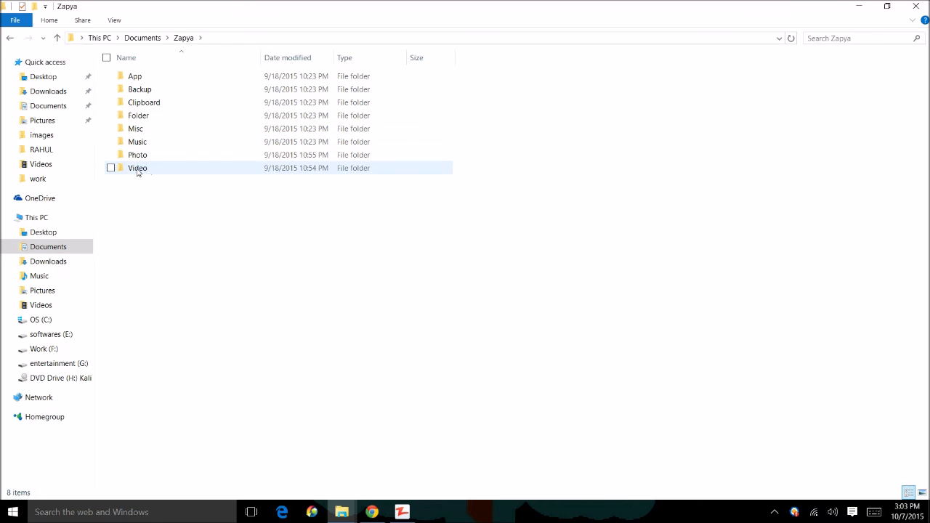
{"action": "double_click", "coordinate": [136, 169]}
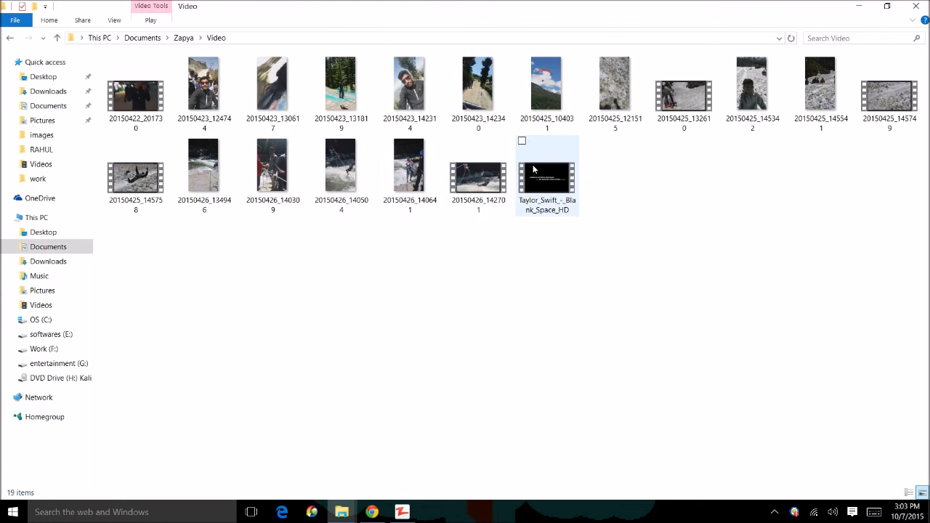
{"action": "mouse_move", "coordinate": [547, 175]}
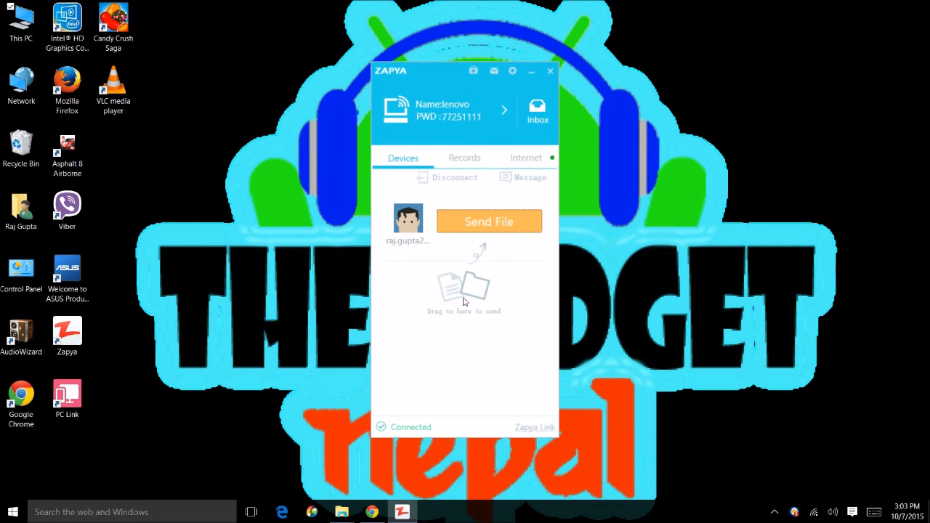
{"action": "mouse_move", "coordinate": [465, 337]}
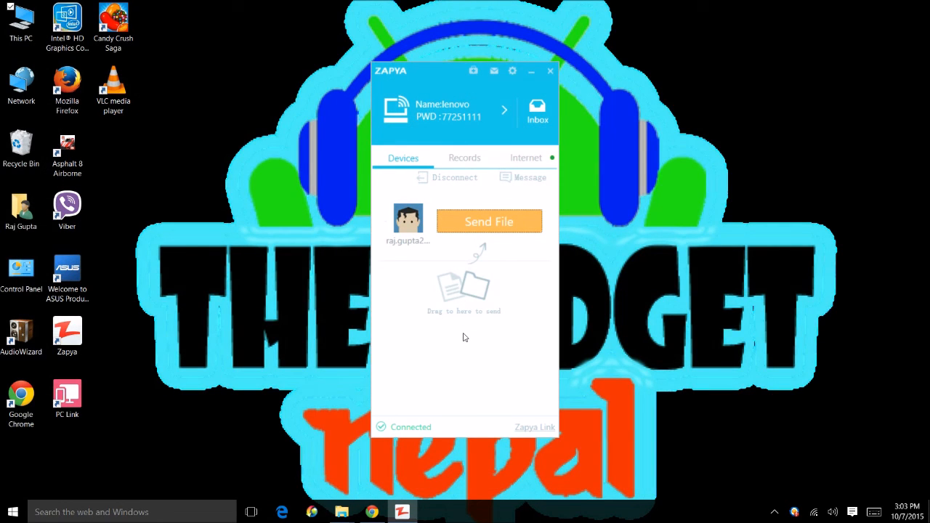